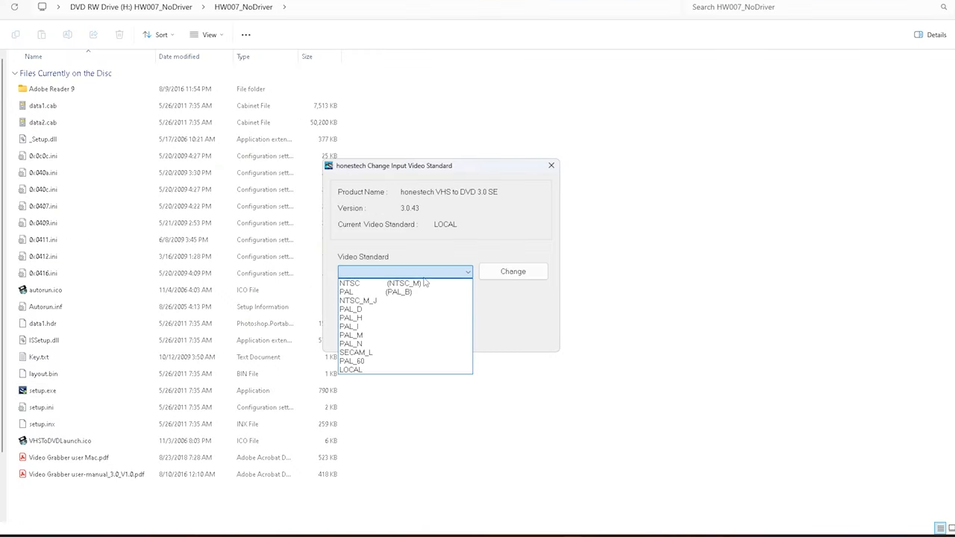
Choose NTSC as the input video standard, confirm it, and cancel the product key check.
left_click(349, 283)
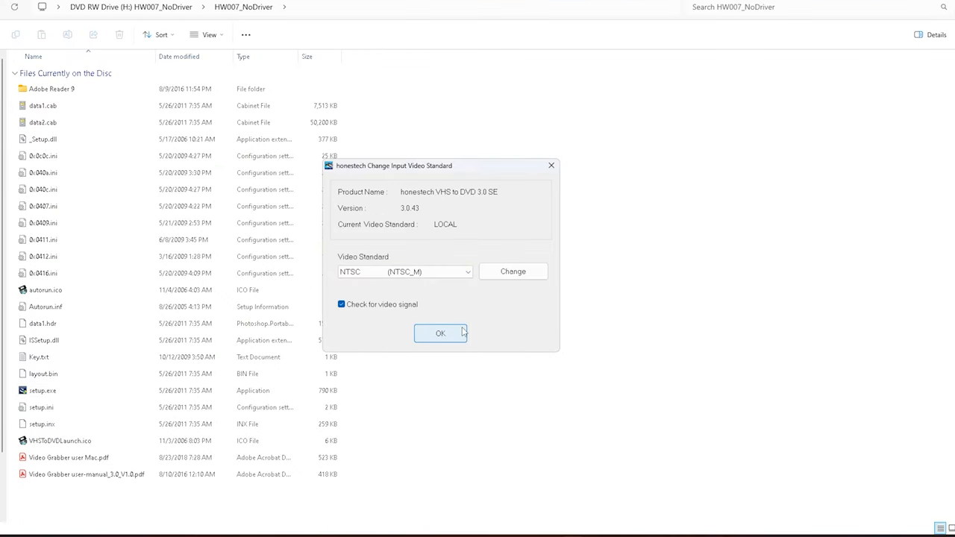
left_click(441, 335)
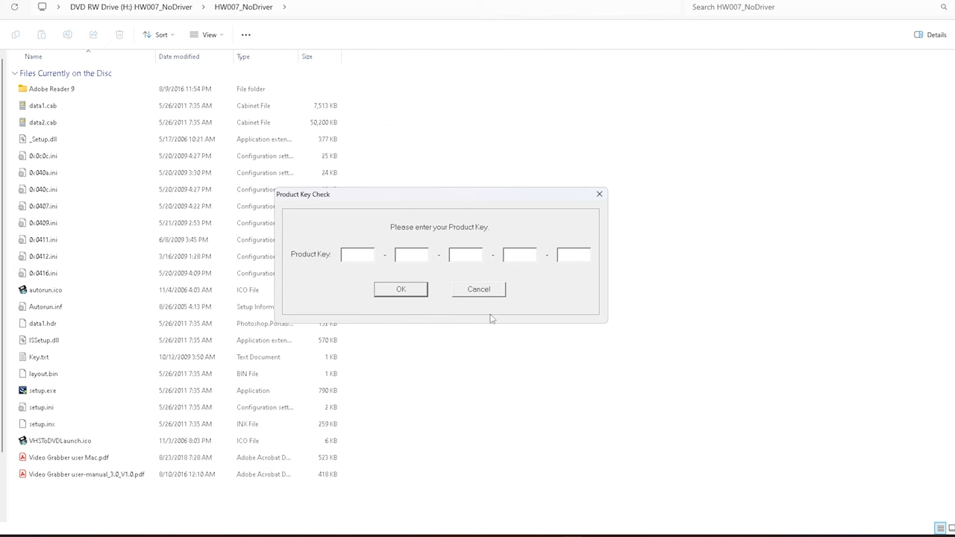
left_click(478, 289)
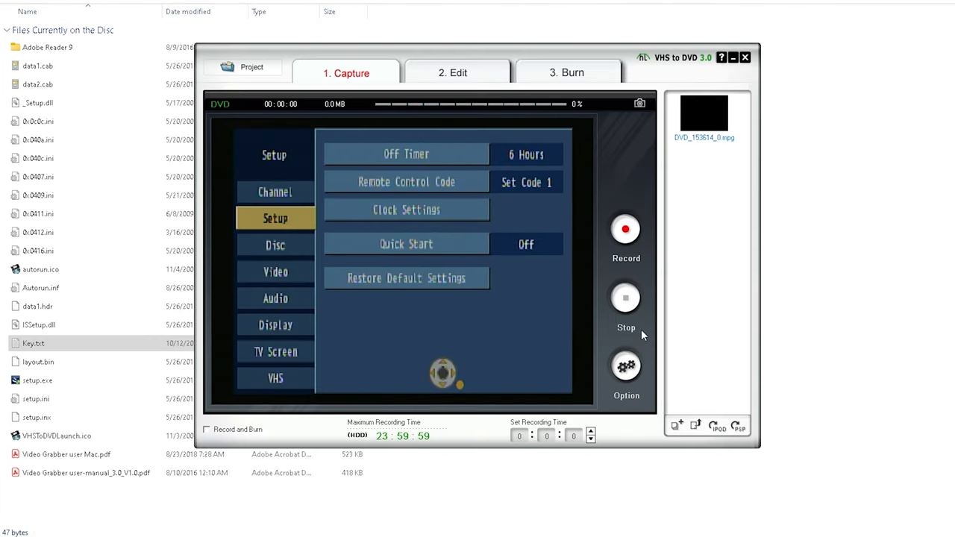
Browse the recorder's video, black level, audio and TV screen settings, choosing TV type 16:9 & 480i.
left_click(275, 272)
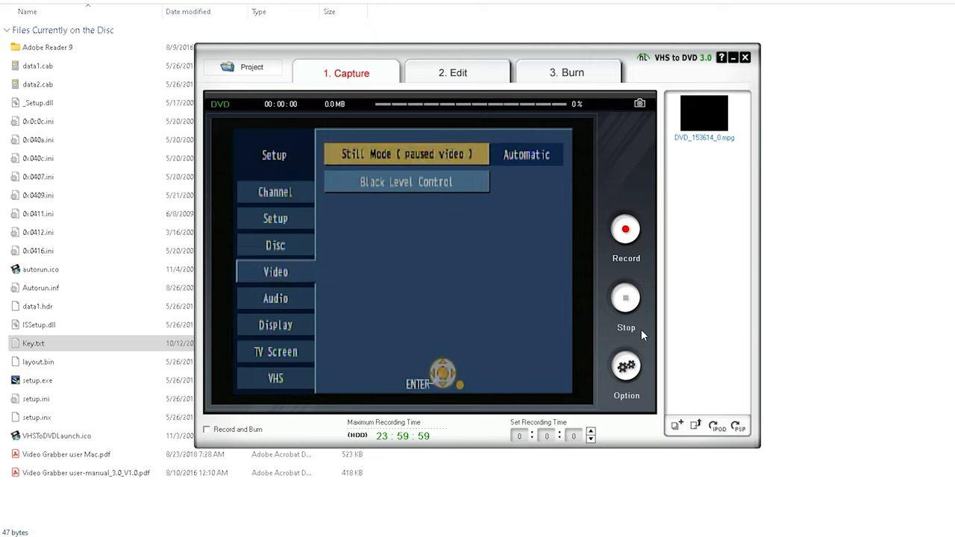
left_click(406, 182)
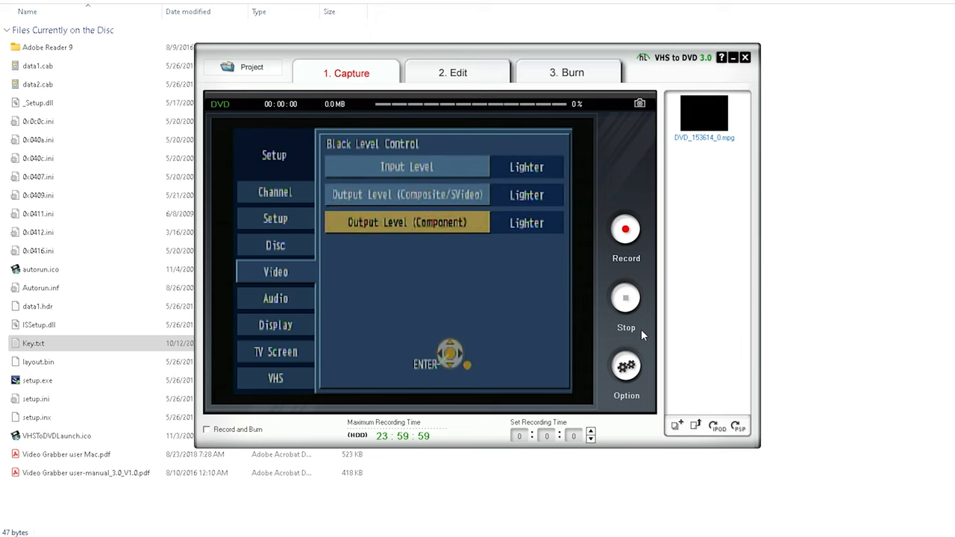
left_click(275, 298)
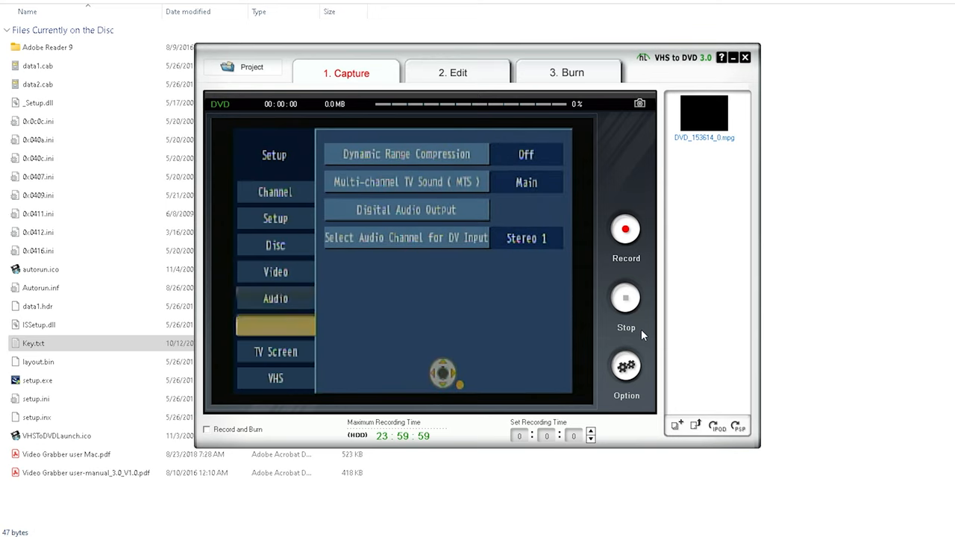
left_click(275, 352)
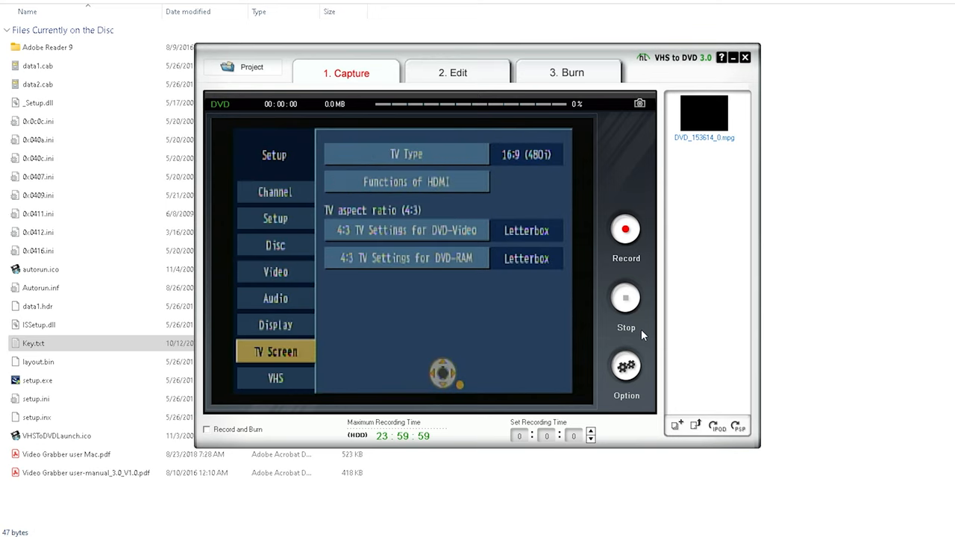
left_click(406, 154)
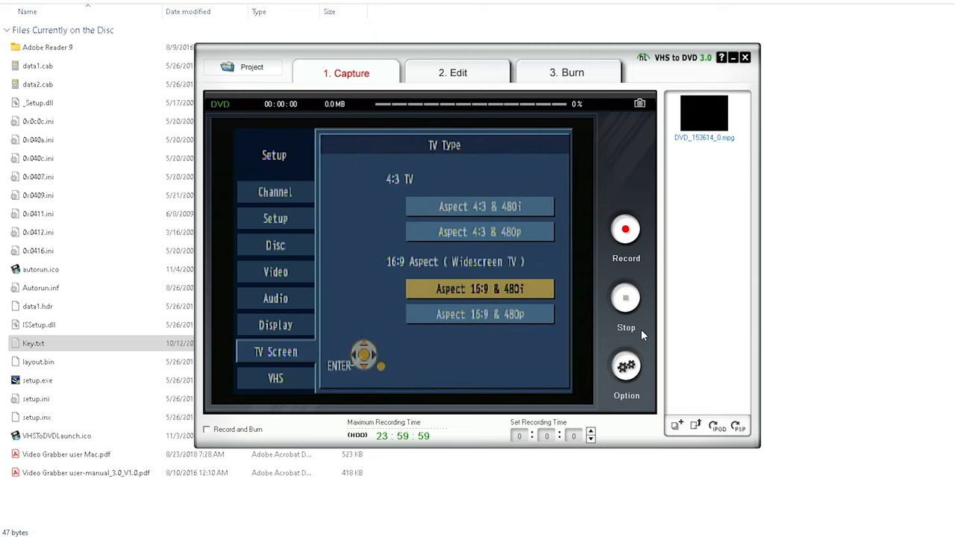
left_click(275, 379)
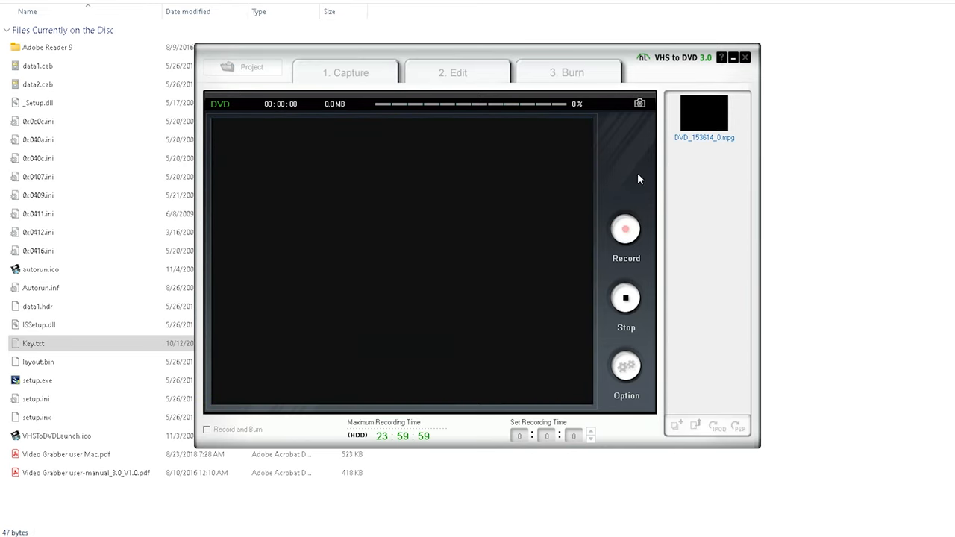
left_click(626, 229)
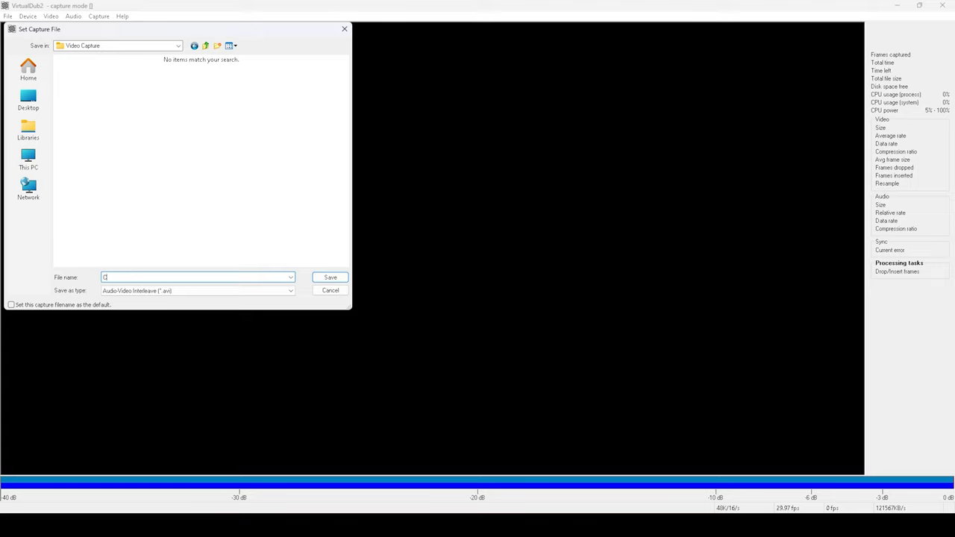
Confirm the capture file location and choose the YUY2 color space in the capture pin format.
left_click(330, 290)
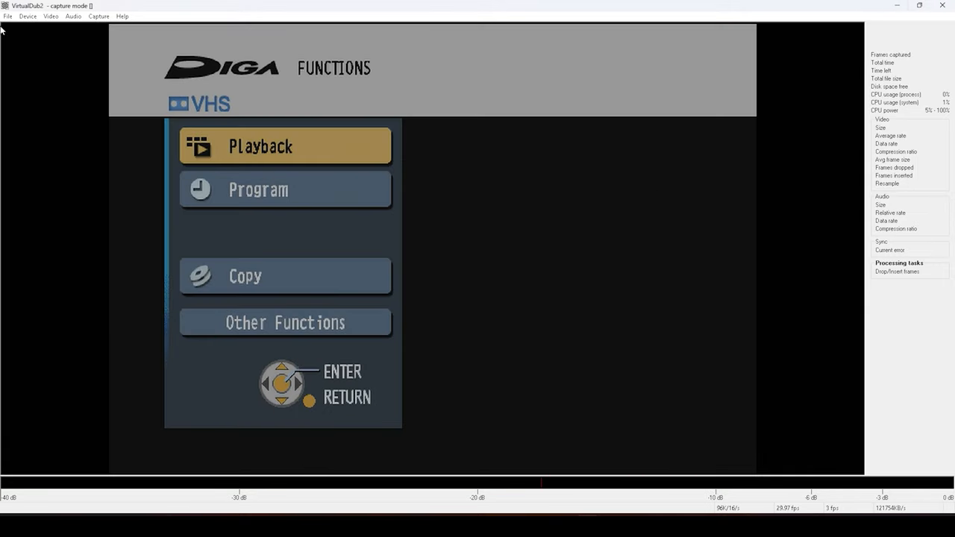
left_click(51, 15)
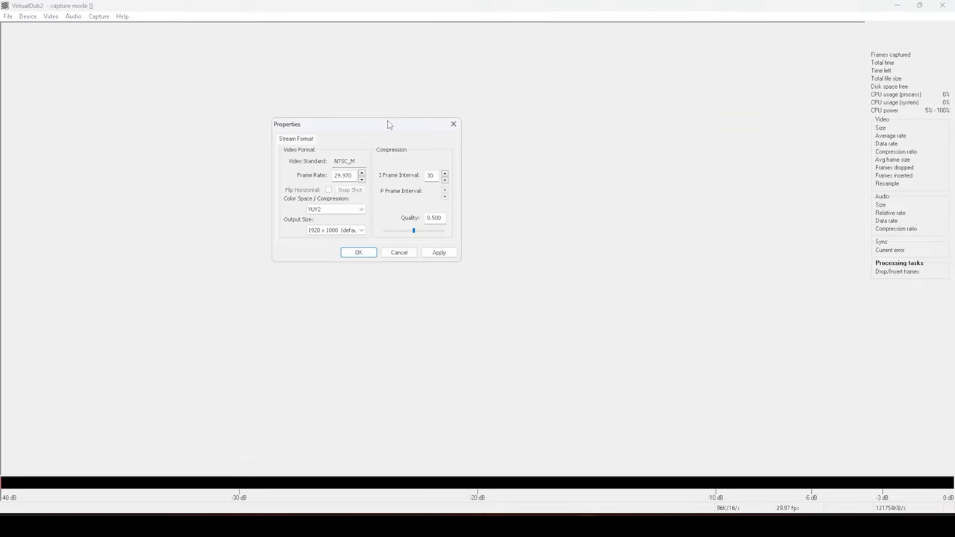
left_click(334, 209)
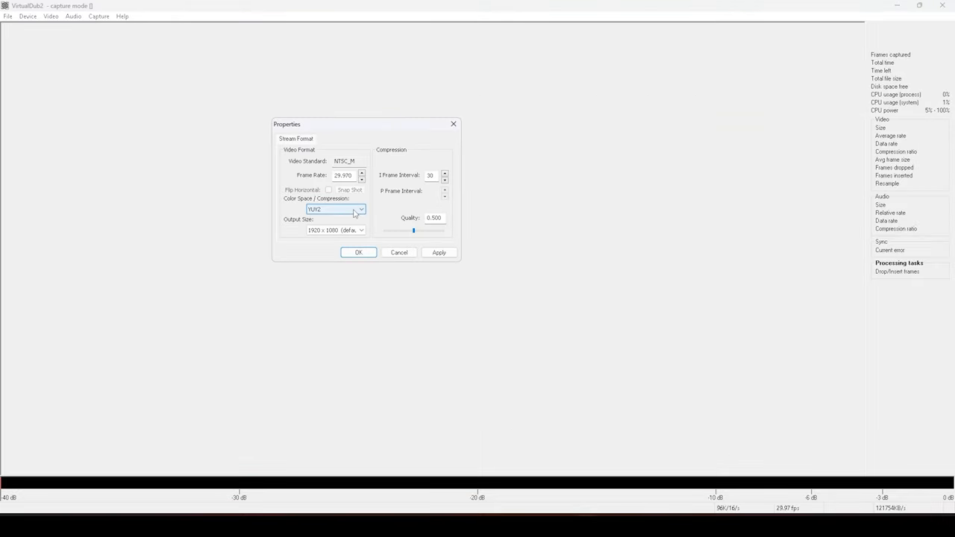
left_click(359, 252)
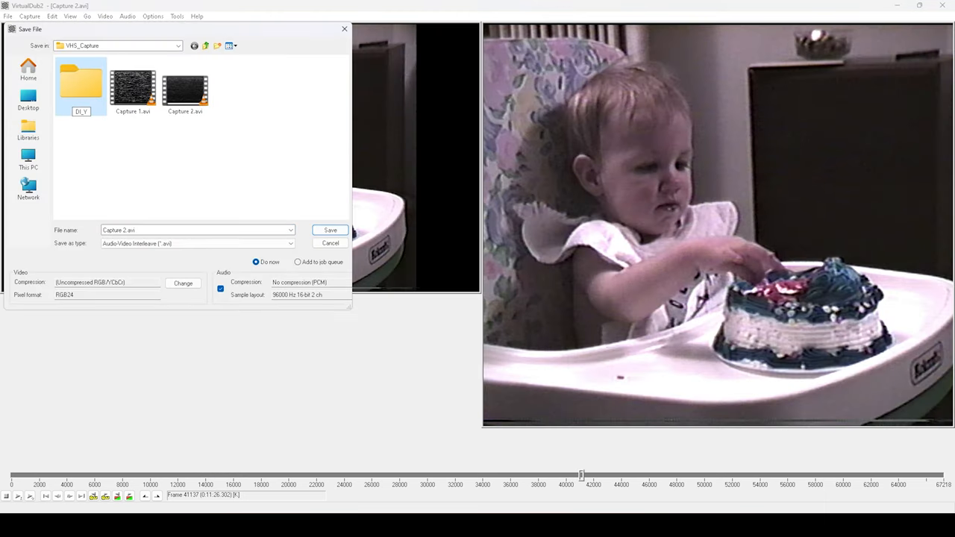
Save the captured video as Capture 2.avi in the VHS_Capture subfolder.
double_click(80, 82)
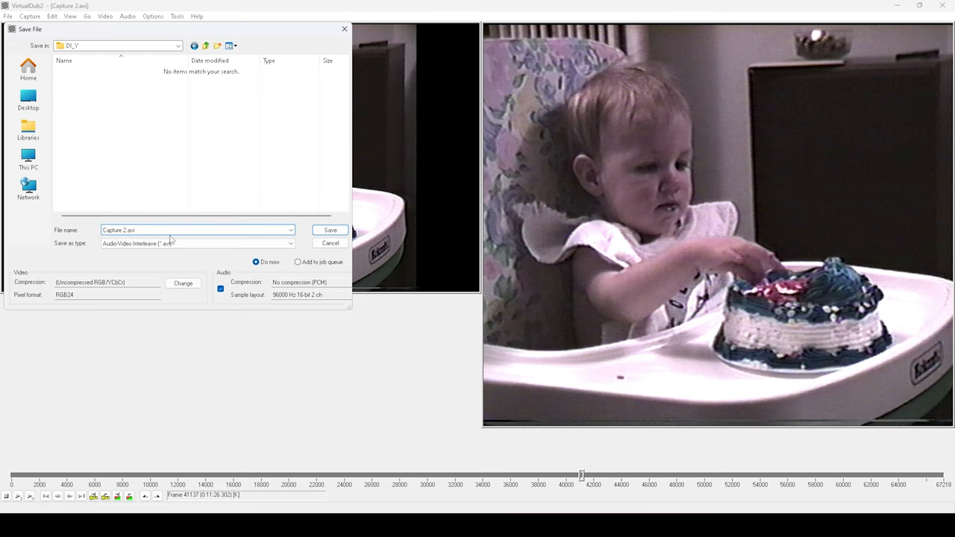
left_click(182, 284)
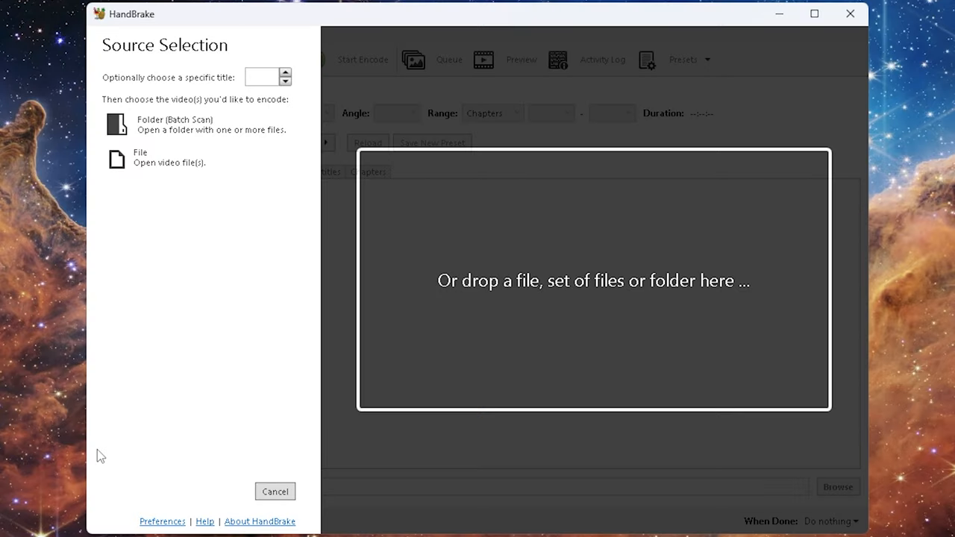
mouse_move(513, 259)
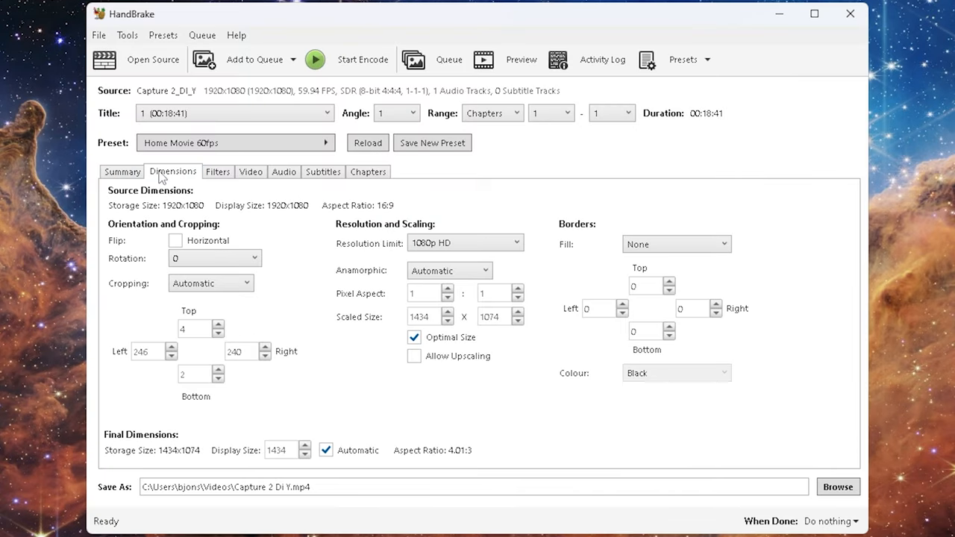
Set the HandBrake output file to Capture 2 Di Y_COMP.mp4 from the Video settings.
left_click(251, 171)
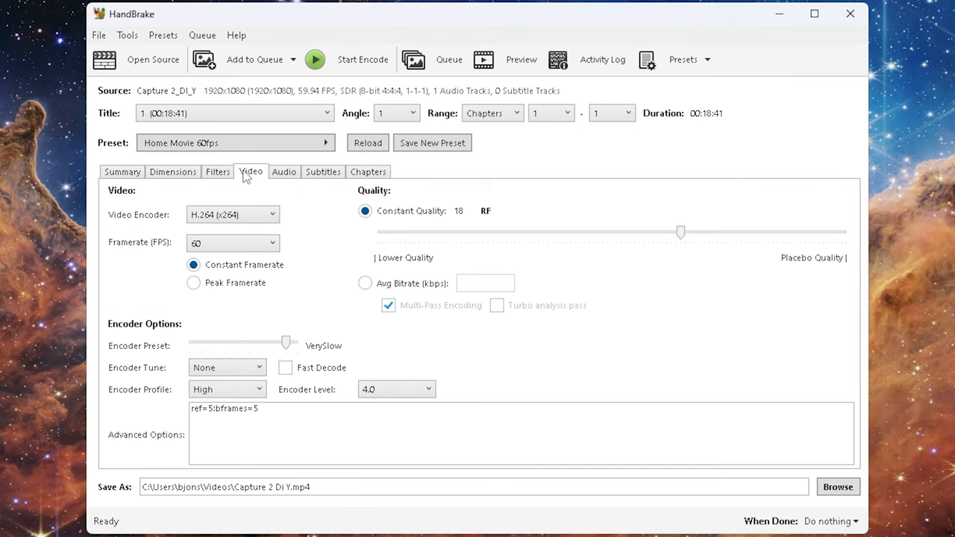
mouse_move(357, 21)
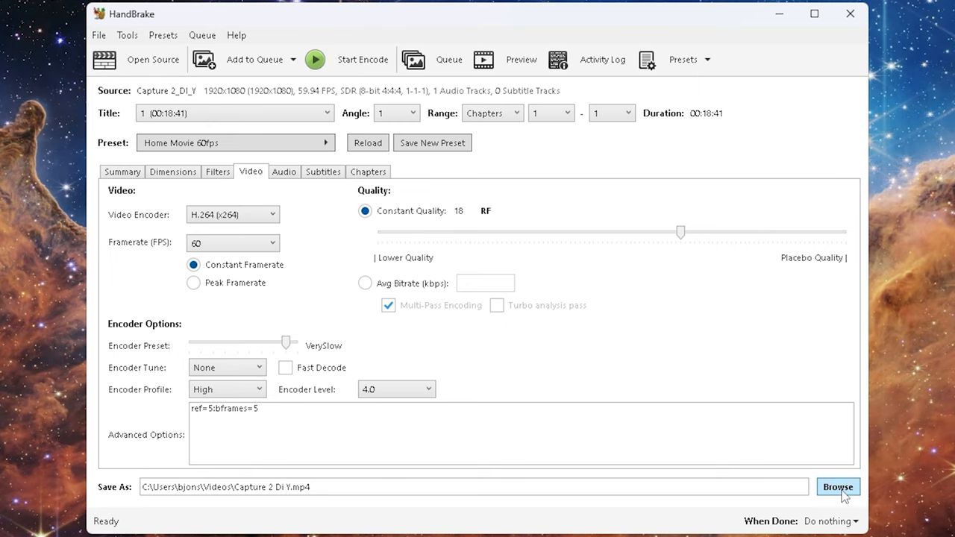
left_click(838, 487)
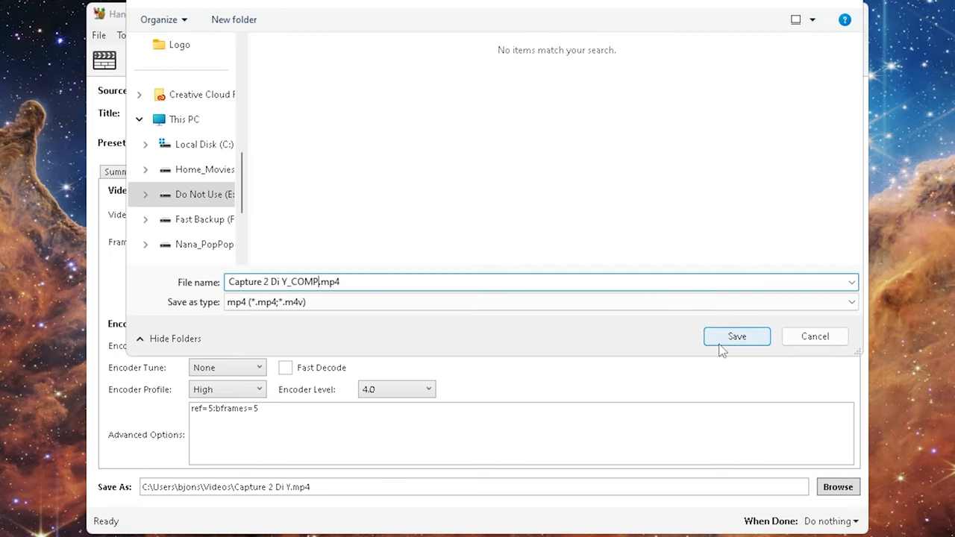
left_click(737, 337)
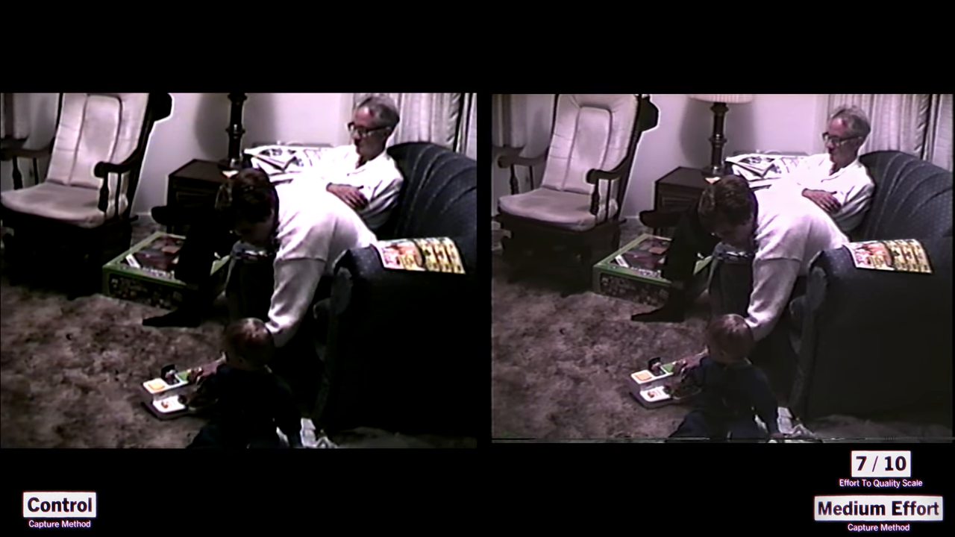
Import Capture 2.avi from the VHS_Capture folder into Topaz Video AI.
left_click(477, 307)
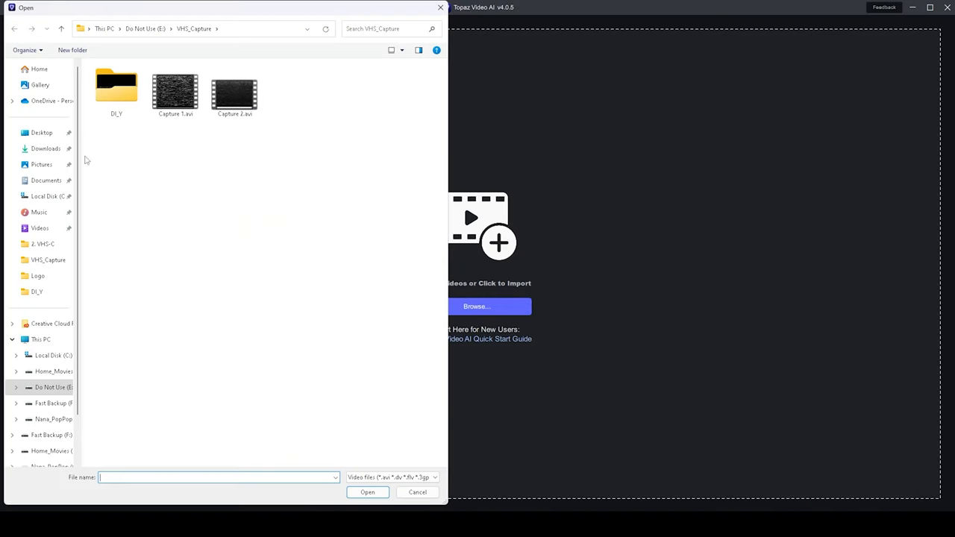
left_click(235, 90)
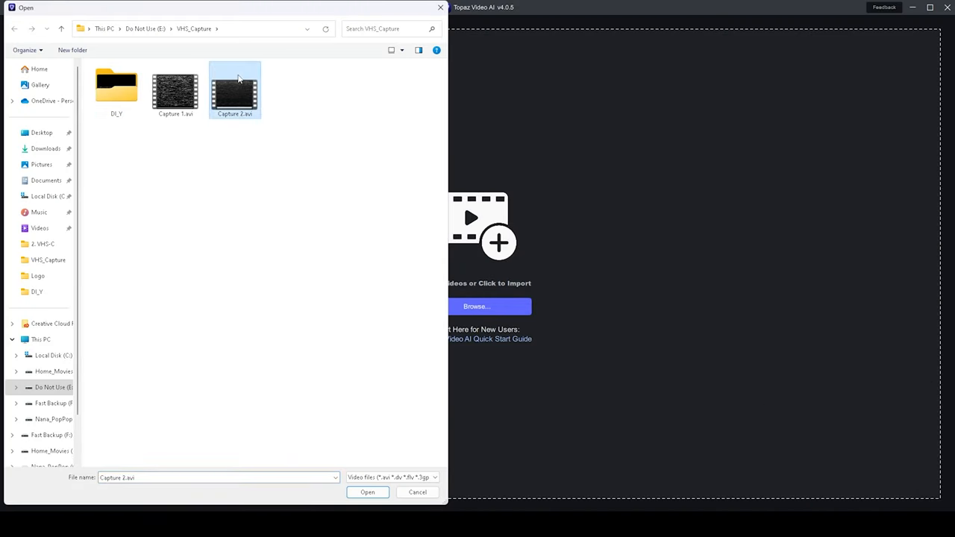
left_click(367, 493)
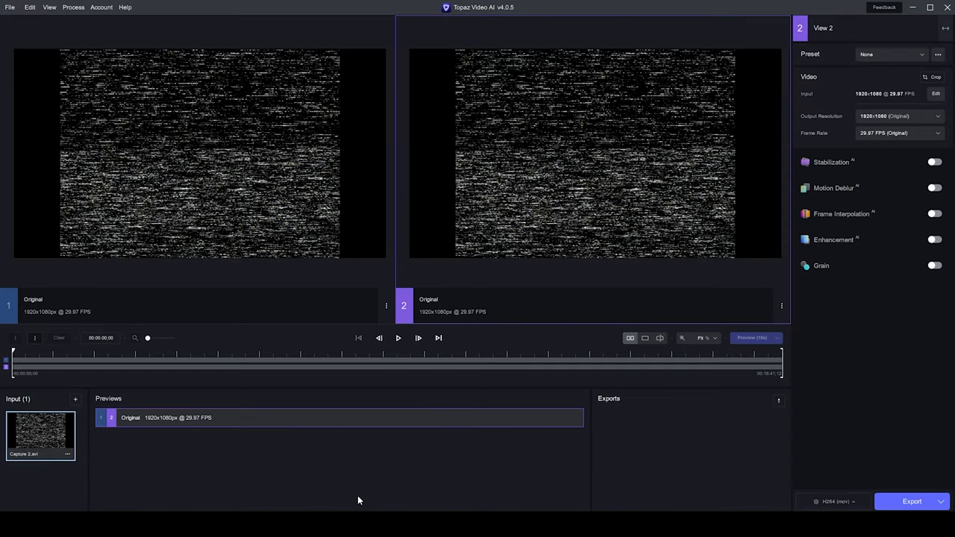
Enable Iris MQ interlaced enhancement, preview it, and add a second enhancement pass.
left_click(934, 238)
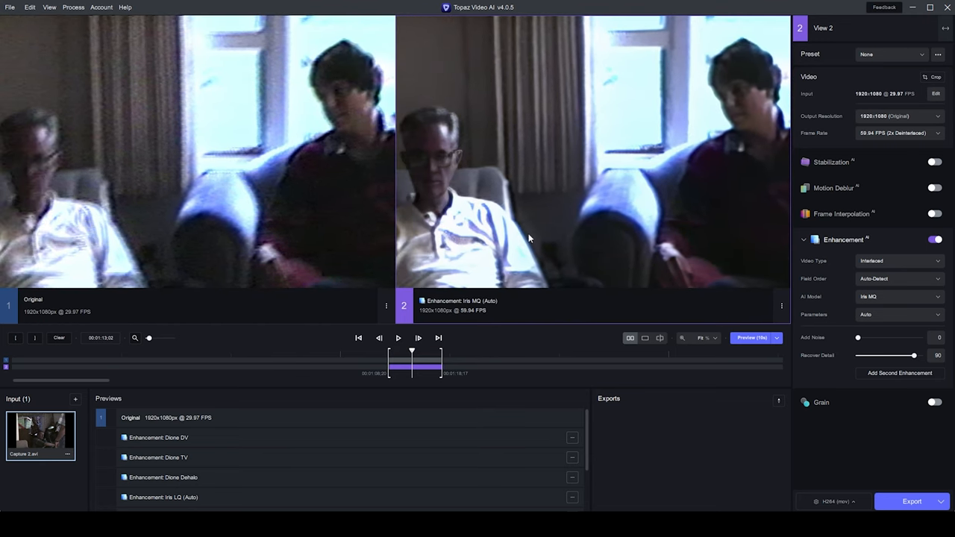
left_click(397, 338)
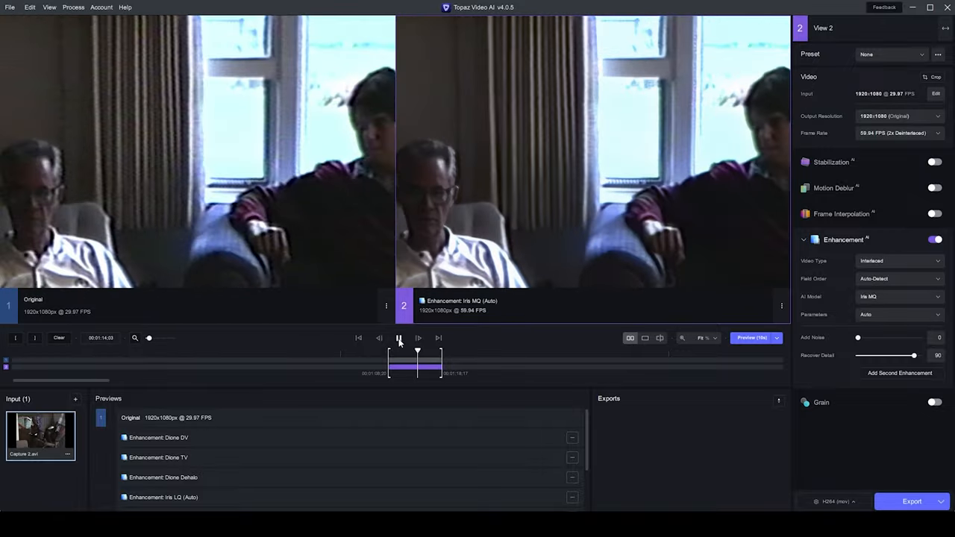
left_click(398, 338)
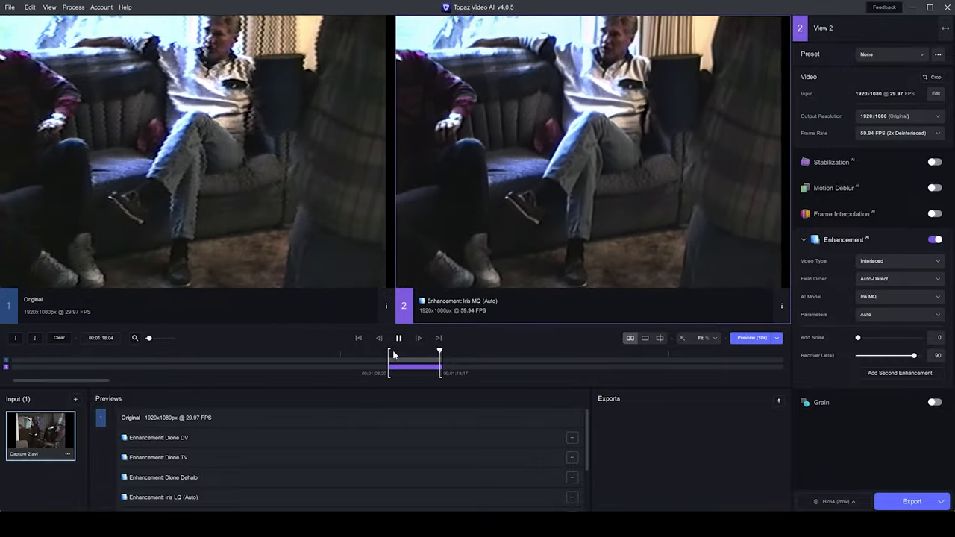
left_click(898, 374)
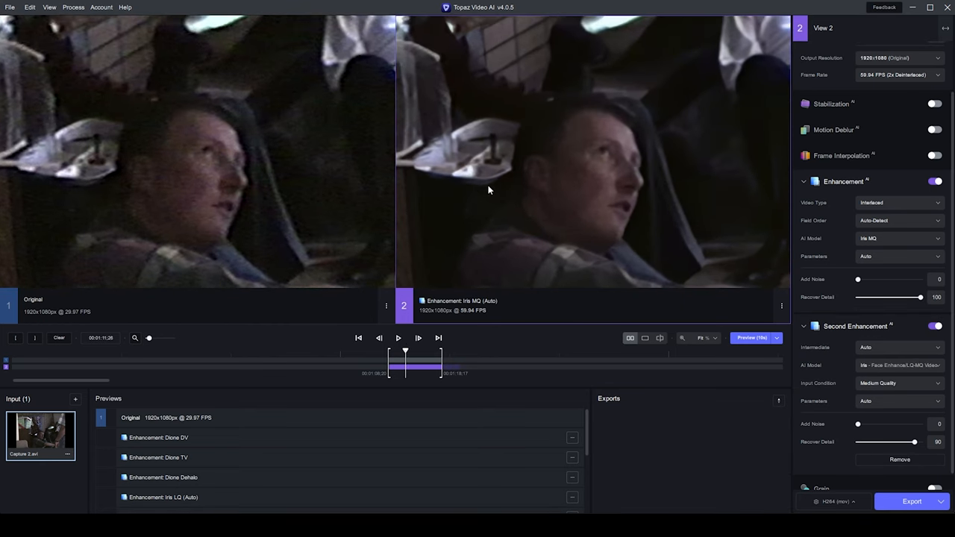
mouse_move(816, 446)
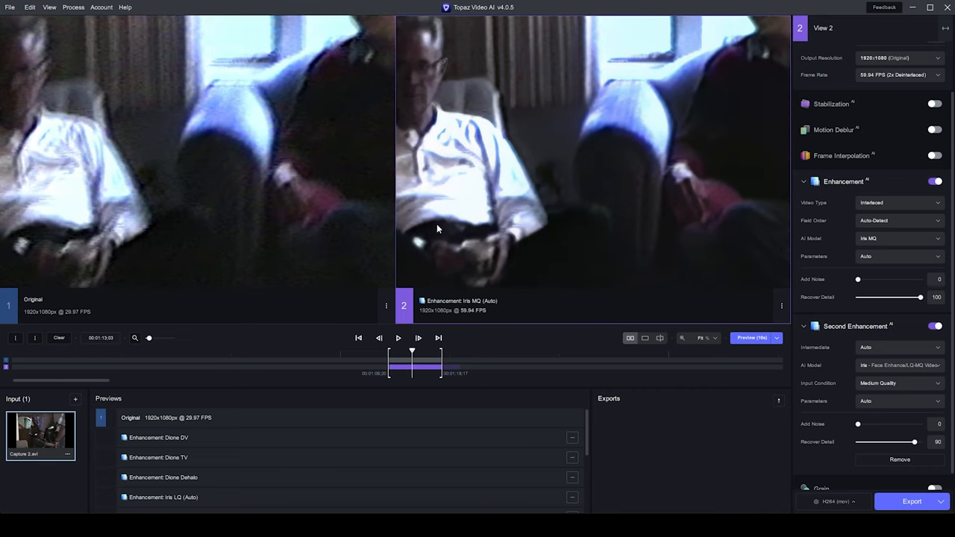
Replay the enhanced preview range to compare against the original capture.
left_click(397, 337)
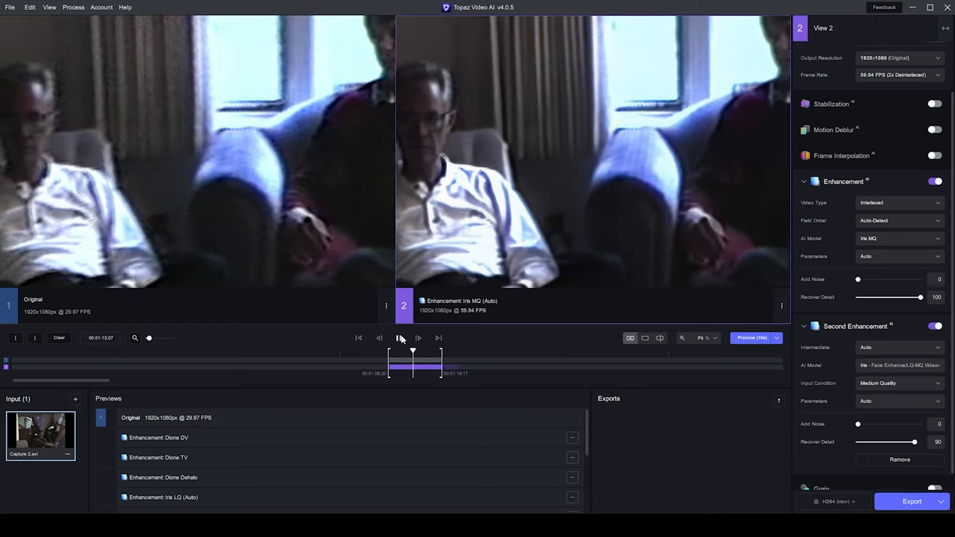
left_click(398, 337)
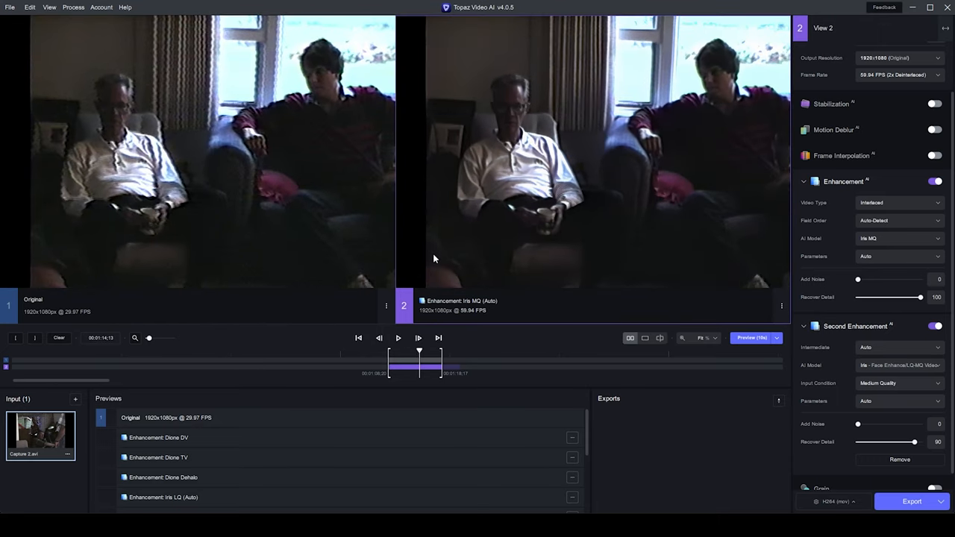
left_click(397, 338)
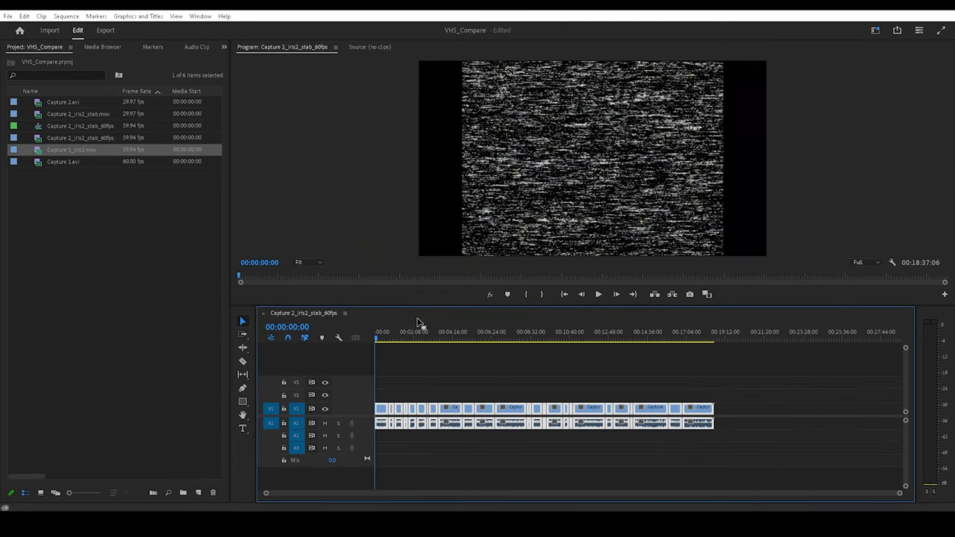
Tune the clip's Basic Correction sliders in Lumetri Color, adjusting whites, shadows and contrast.
left_click(599, 294)
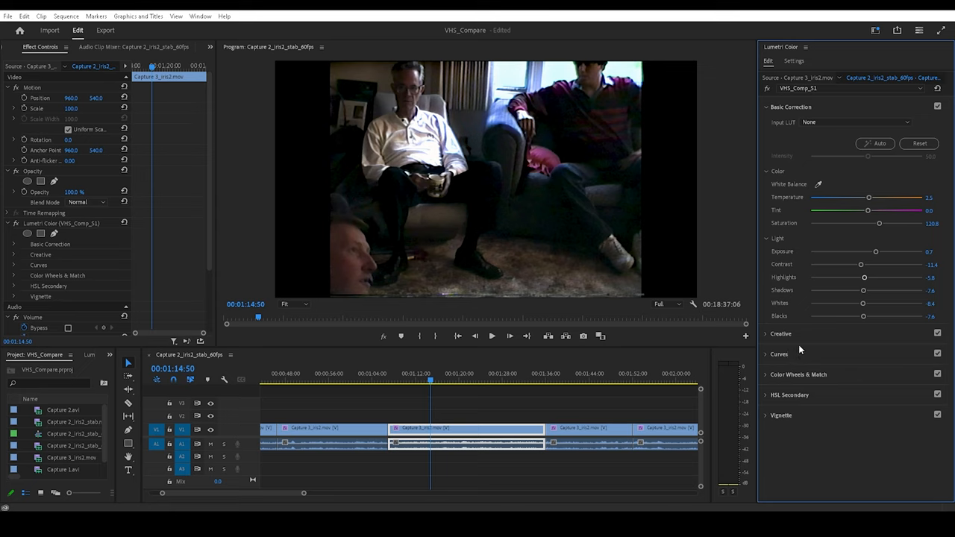
left_click_drag(862, 303, 857, 304)
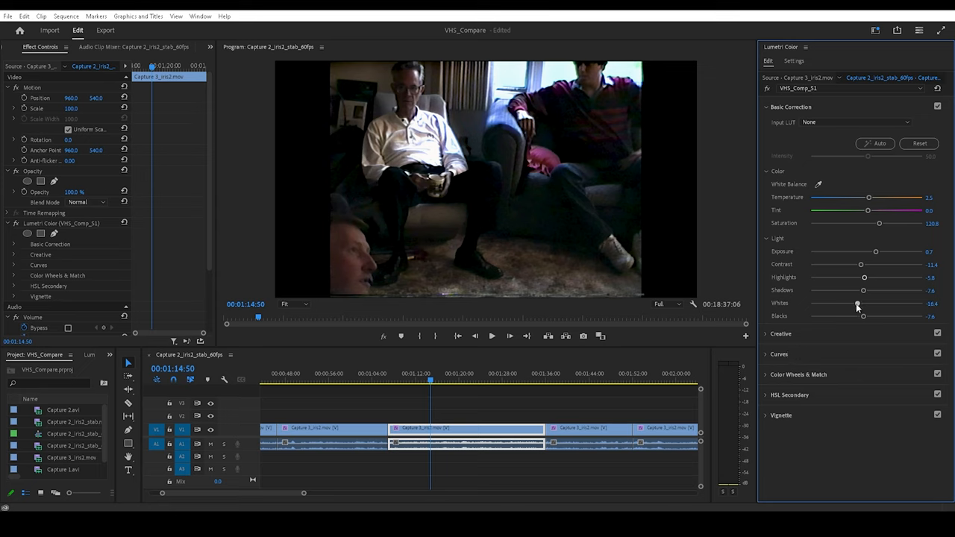
left_click_drag(857, 305, 872, 305)
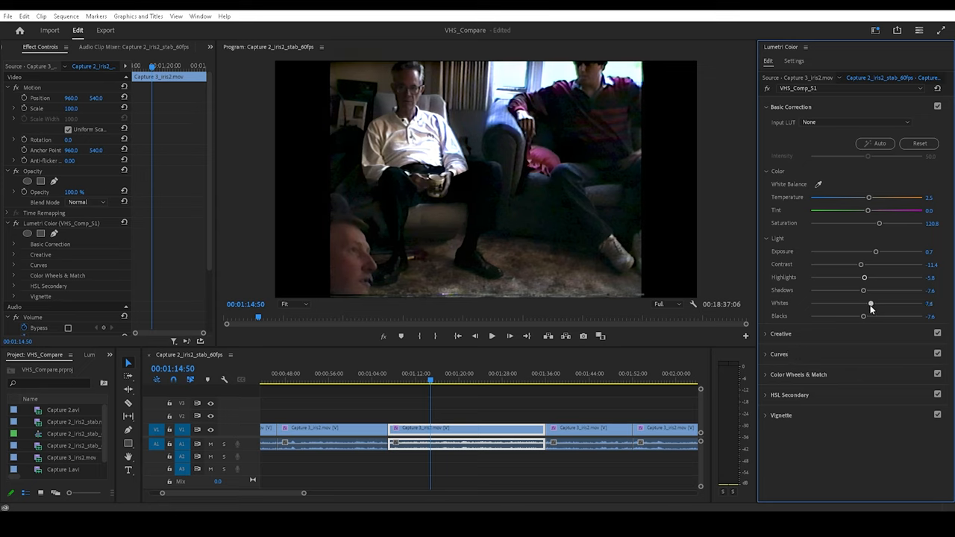
left_click_drag(872, 290, 863, 289)
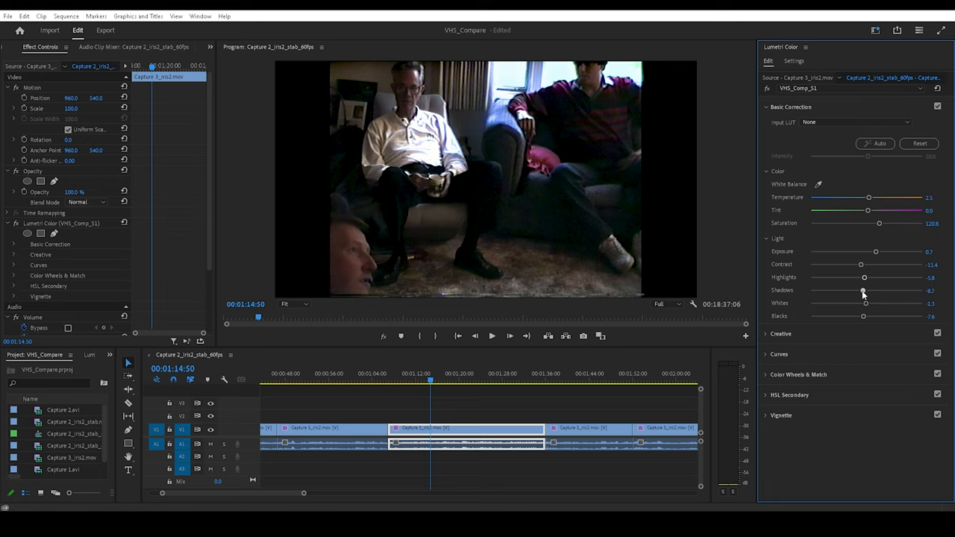
left_click_drag(863, 292, 875, 290)
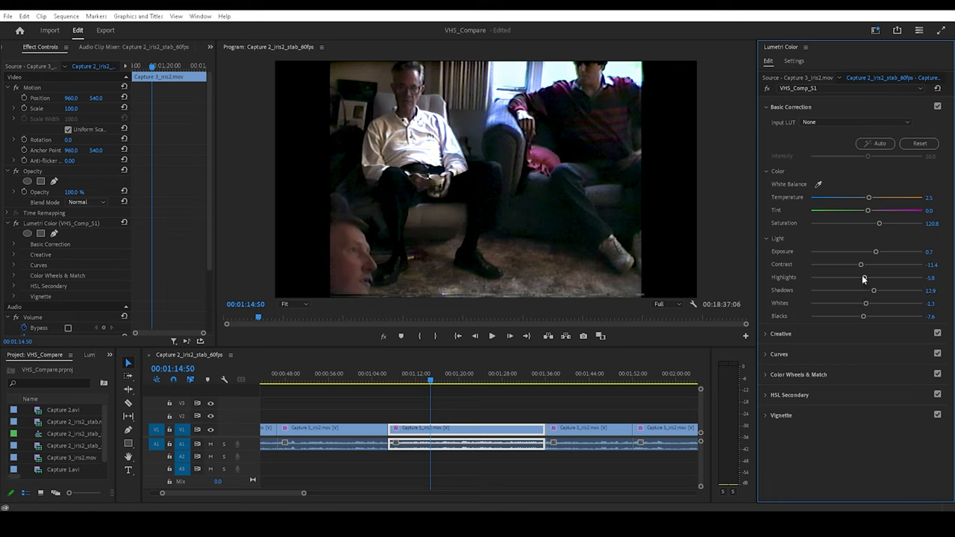
left_click_drag(862, 266, 857, 265)
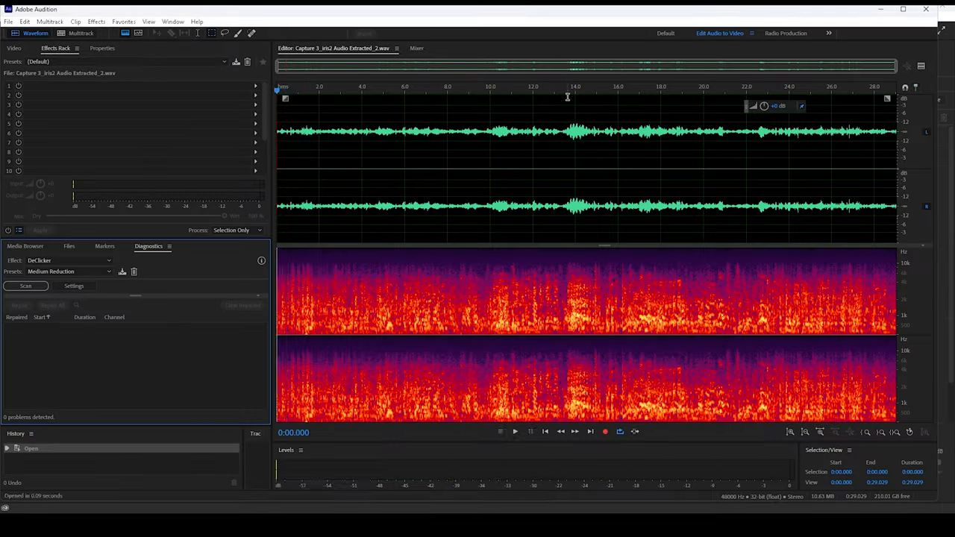
Apply DeNoise to the extracted audio, then bring up Adaptive Noise Reduction.
left_click(515, 431)
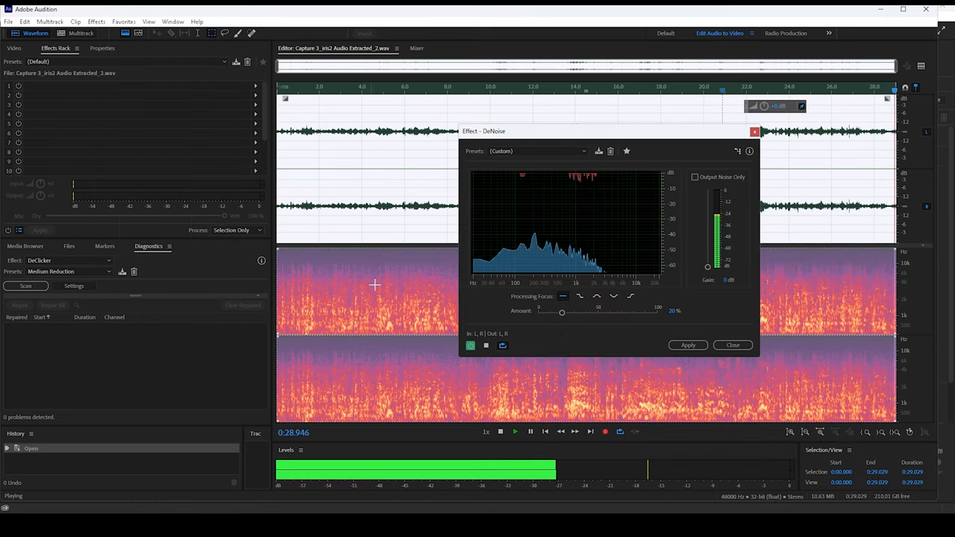
left_click(96, 21)
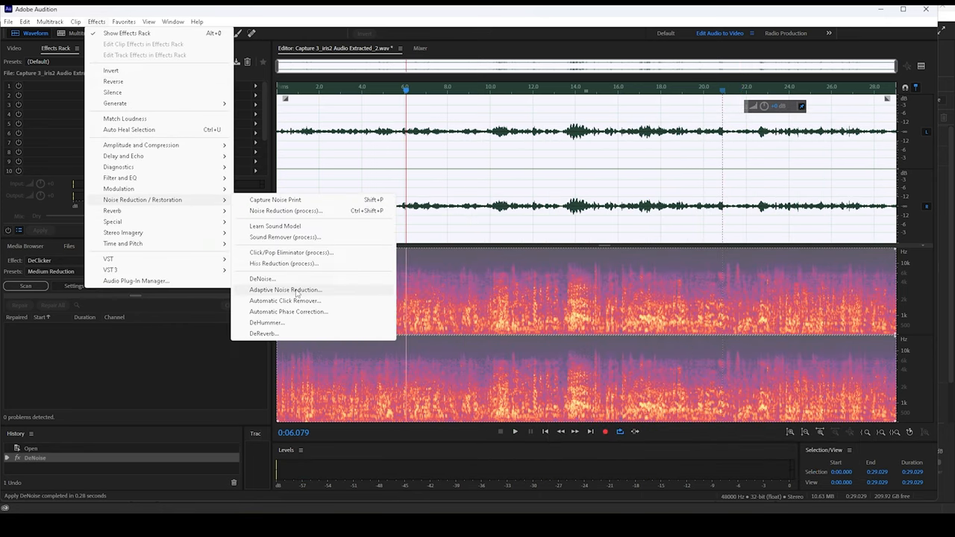
left_click(286, 289)
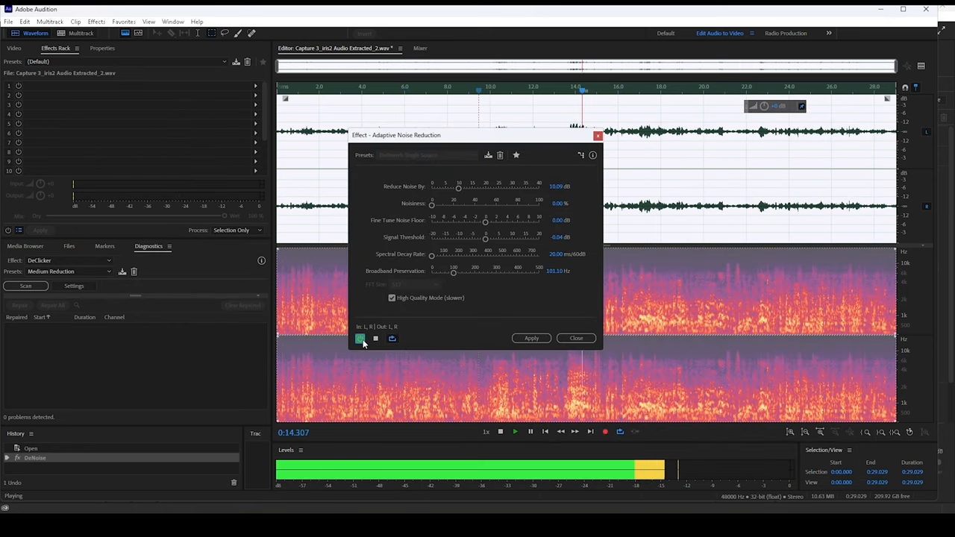
left_click(531, 337)
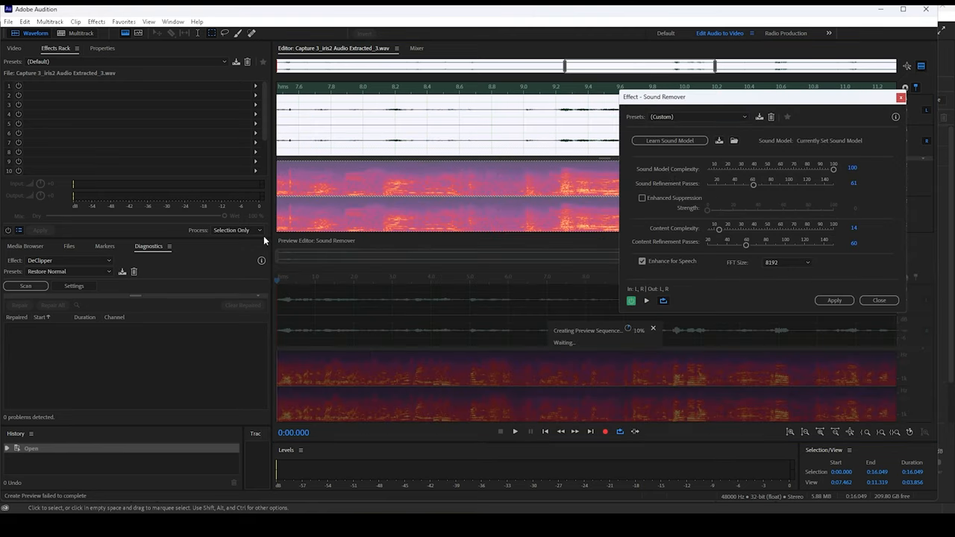
Set Sound Remover to the High Noise Complexity preset with lowered complexity and refinement.
left_click(699, 116)
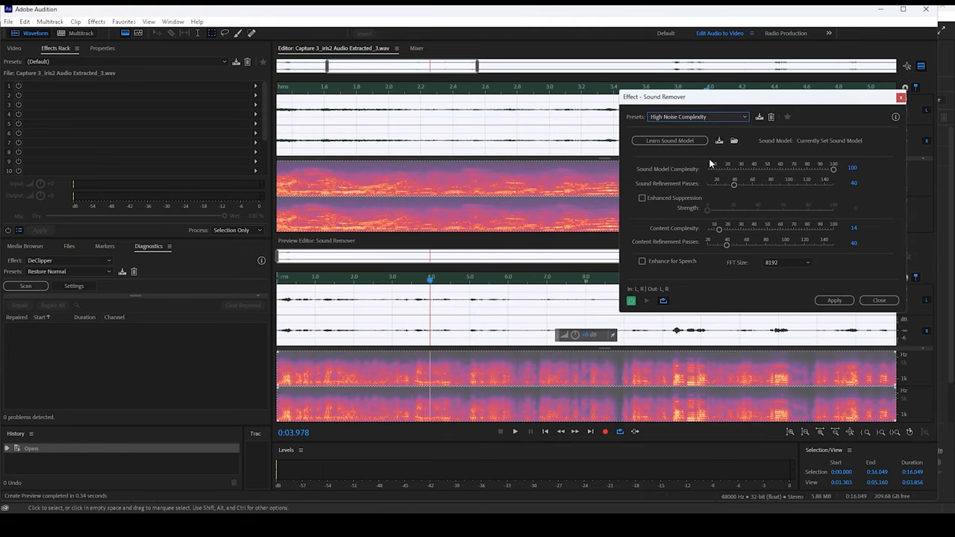
left_click(642, 260)
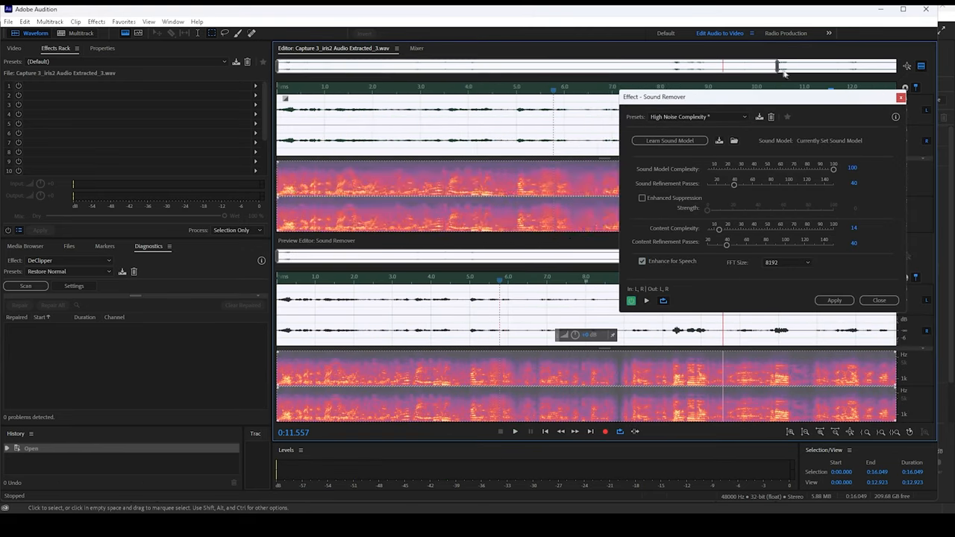
left_click(629, 302)
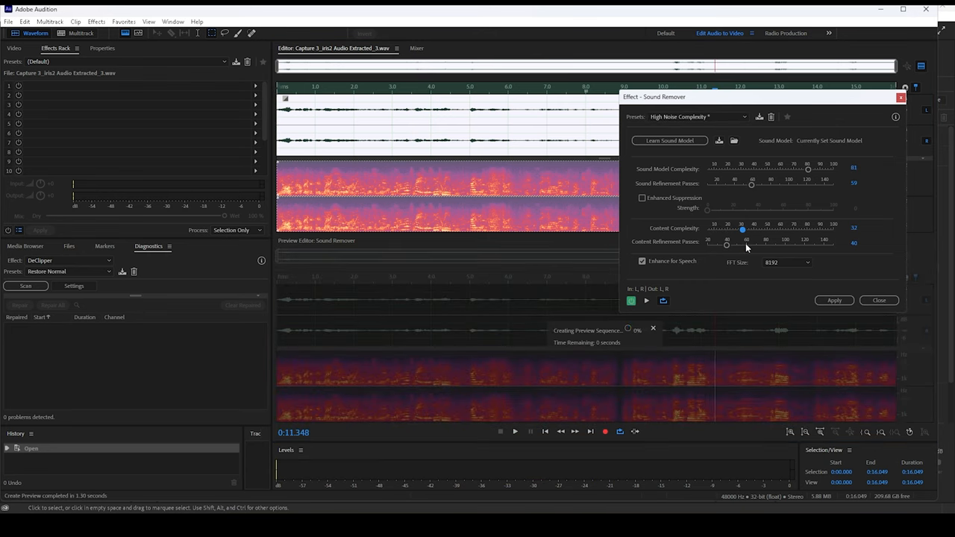
left_click(96, 21)
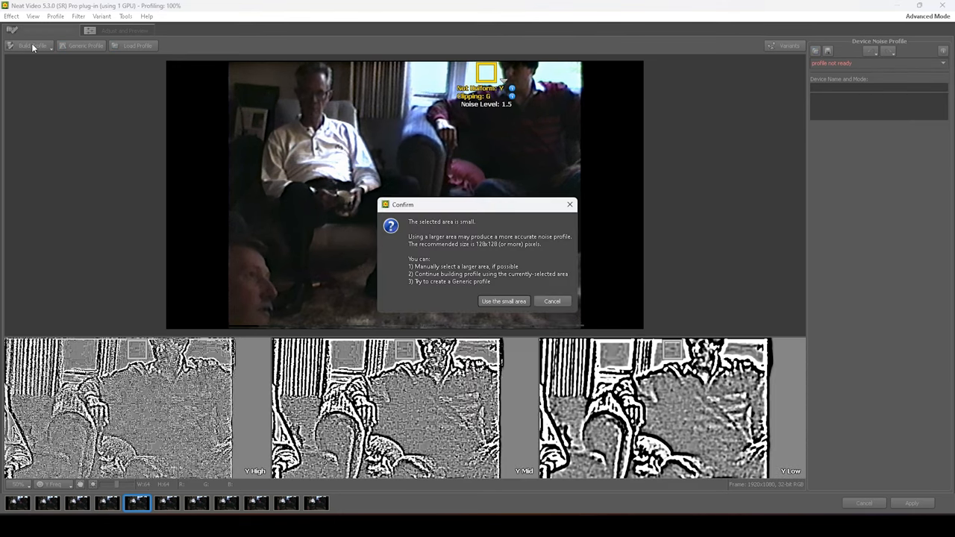
Accept 'Use the small area' so Neat Video builds the noise profile from the sample.
left_click(505, 302)
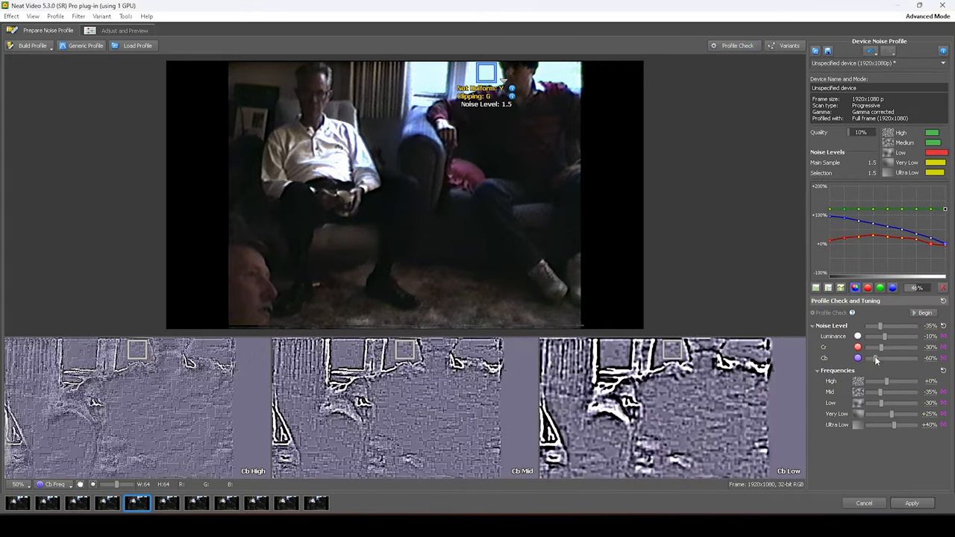
left_click(126, 30)
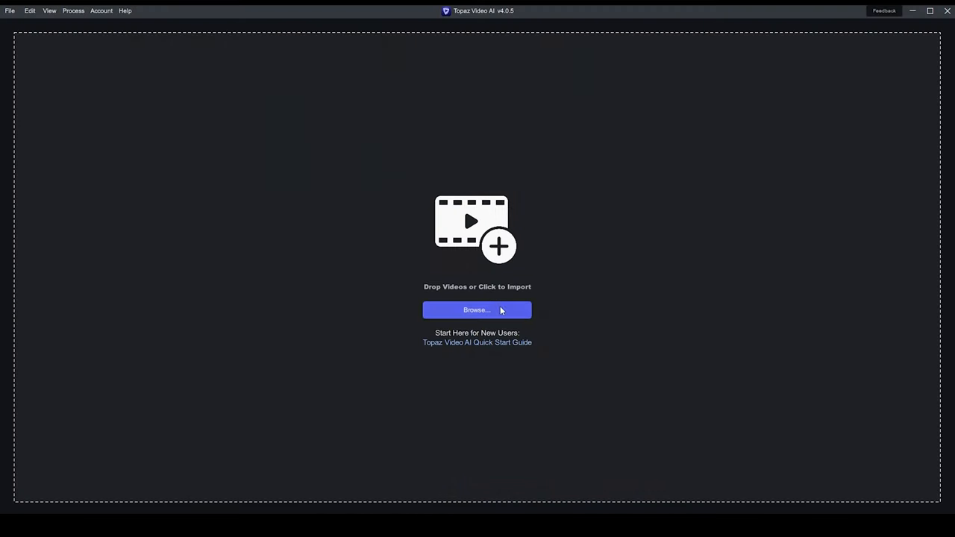
Import the captured video and start a preview render of the Iris MQ enhancement.
left_click(478, 309)
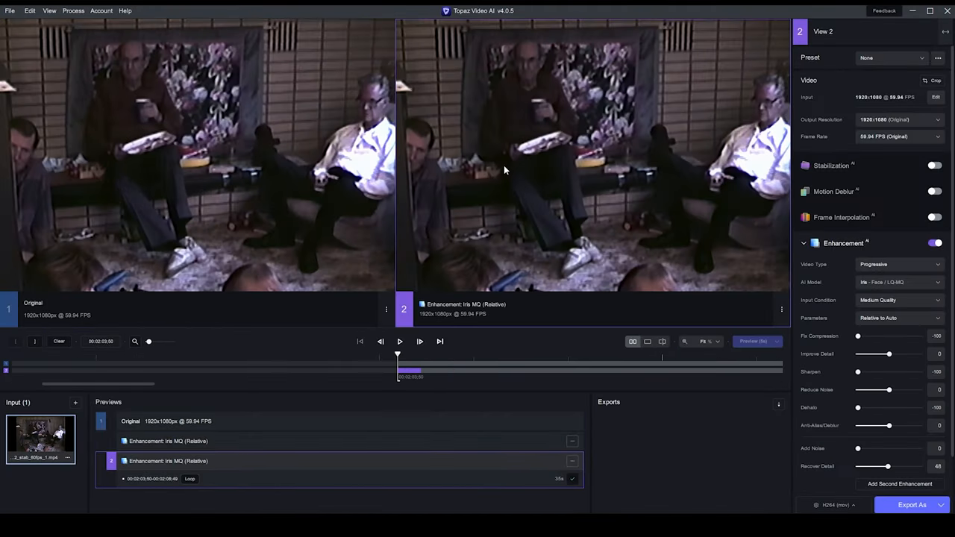
left_click(400, 341)
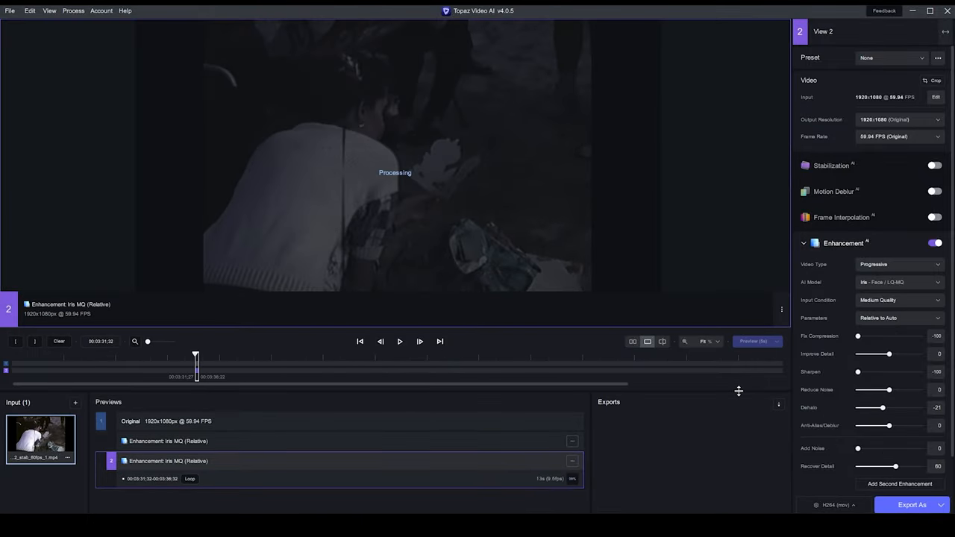
left_click(633, 341)
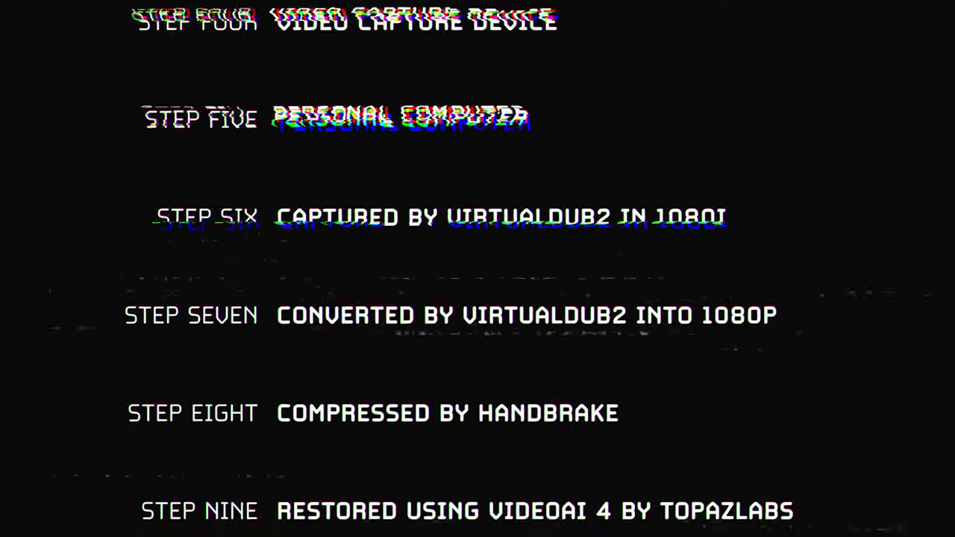
scroll("up", 3)
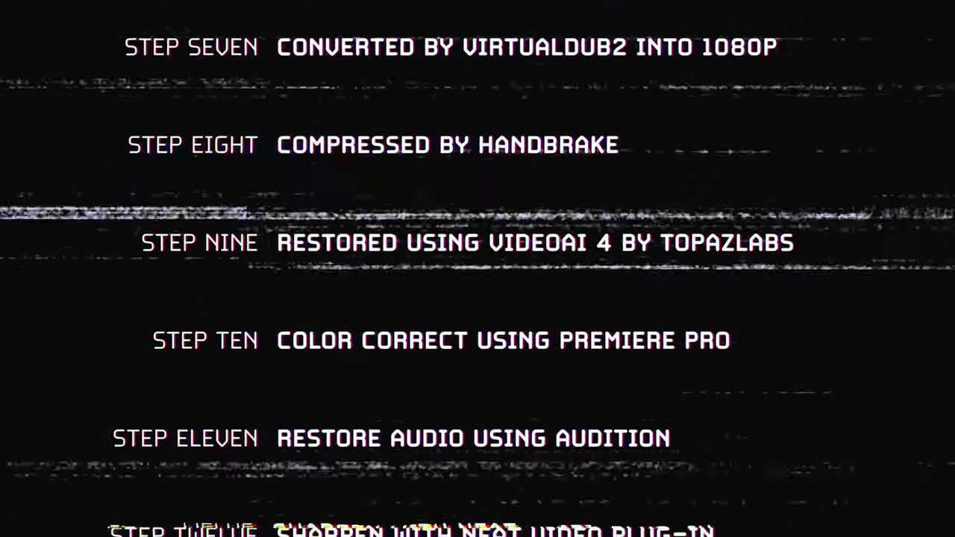